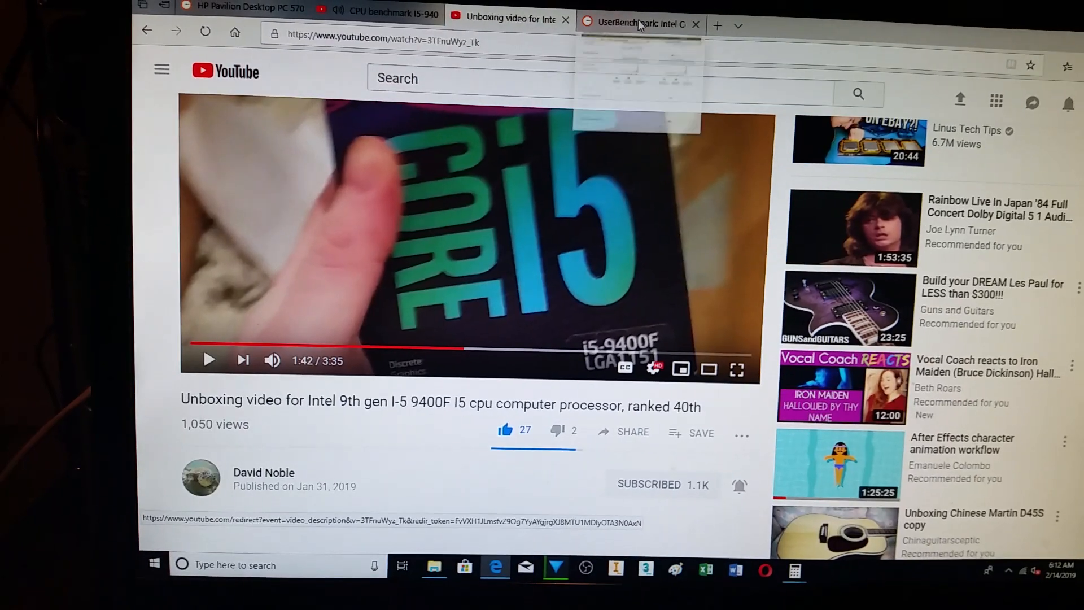
# - Switch from the YouTube unboxing video to the UserBenchmark i5-8400 vs i5-9400F comparison
pyautogui.click(638, 23)
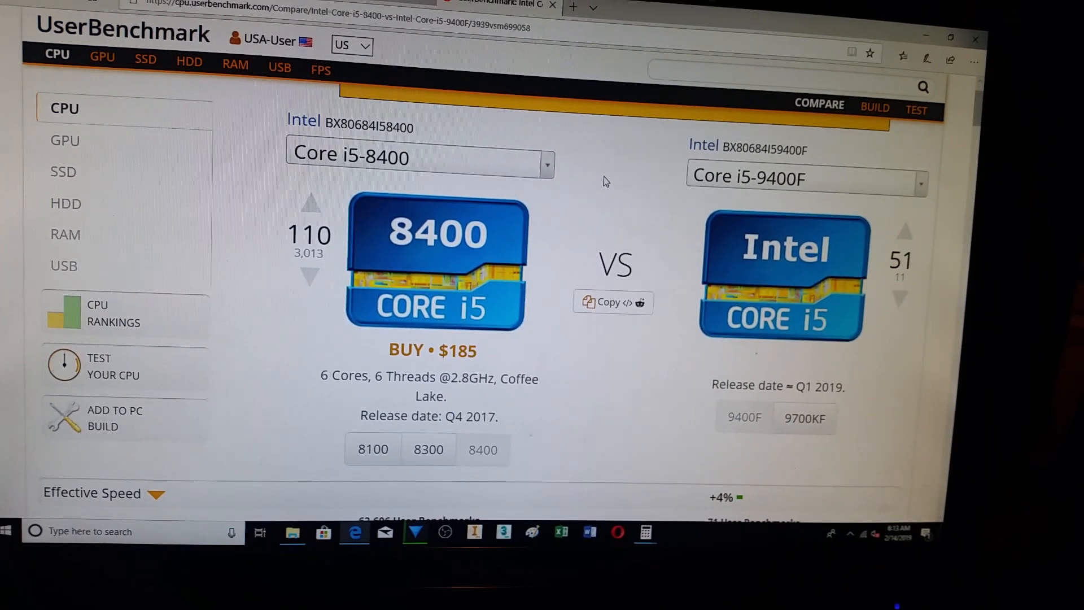
pyautogui.scroll(-3)
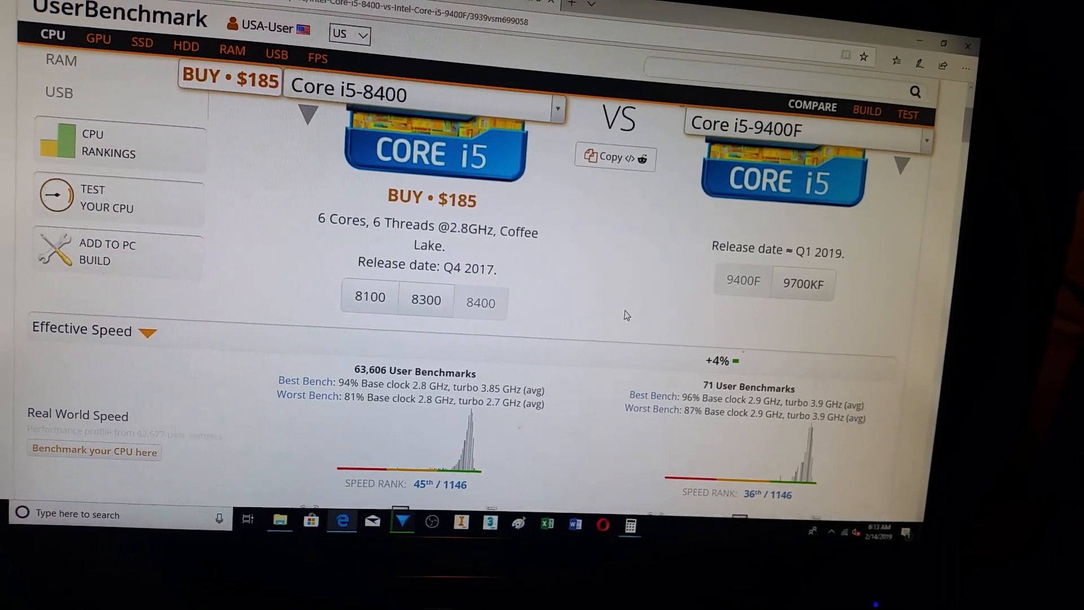
pyautogui.scroll(-3)
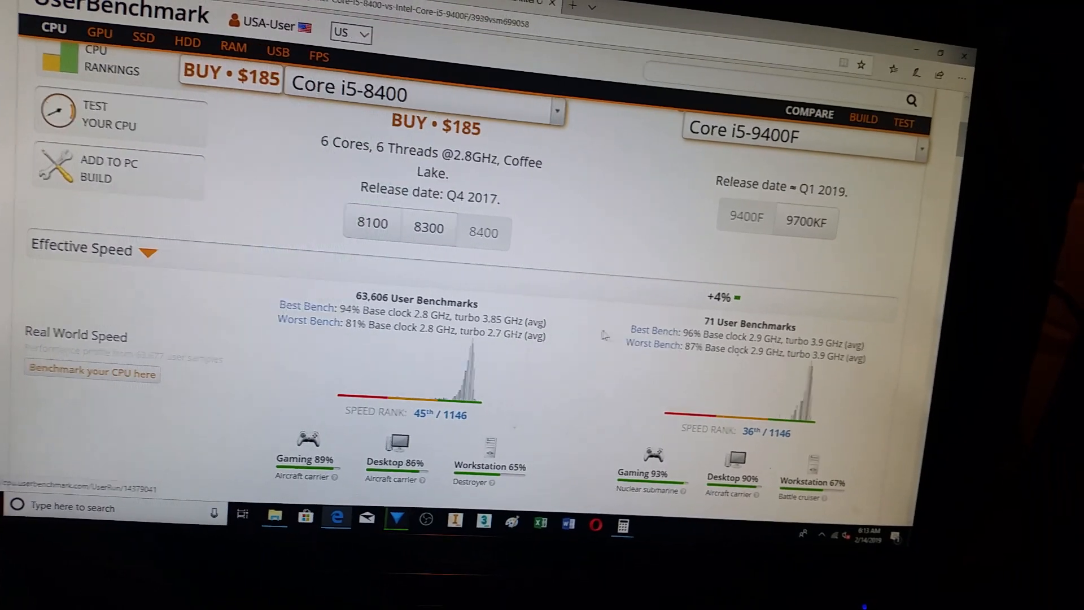
pyautogui.scroll(-3)
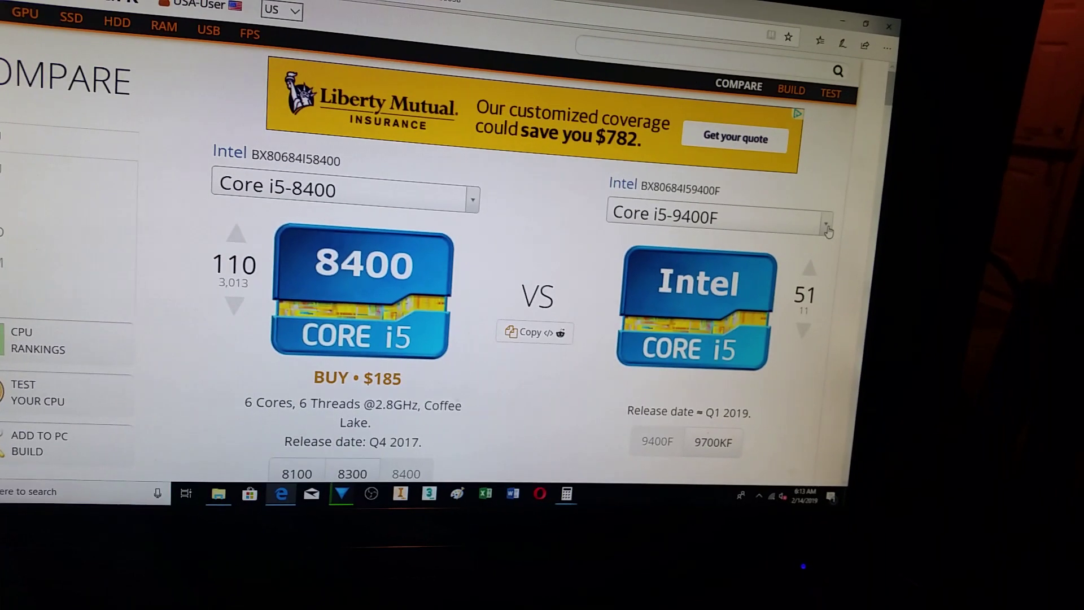
pyautogui.click(827, 225)
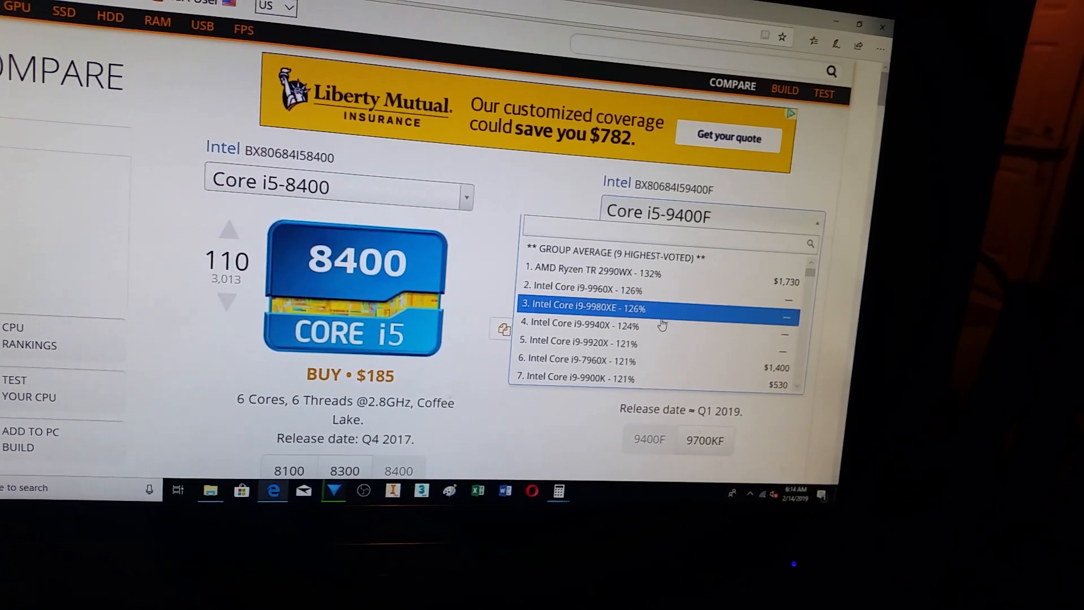
pyautogui.scroll(-3)
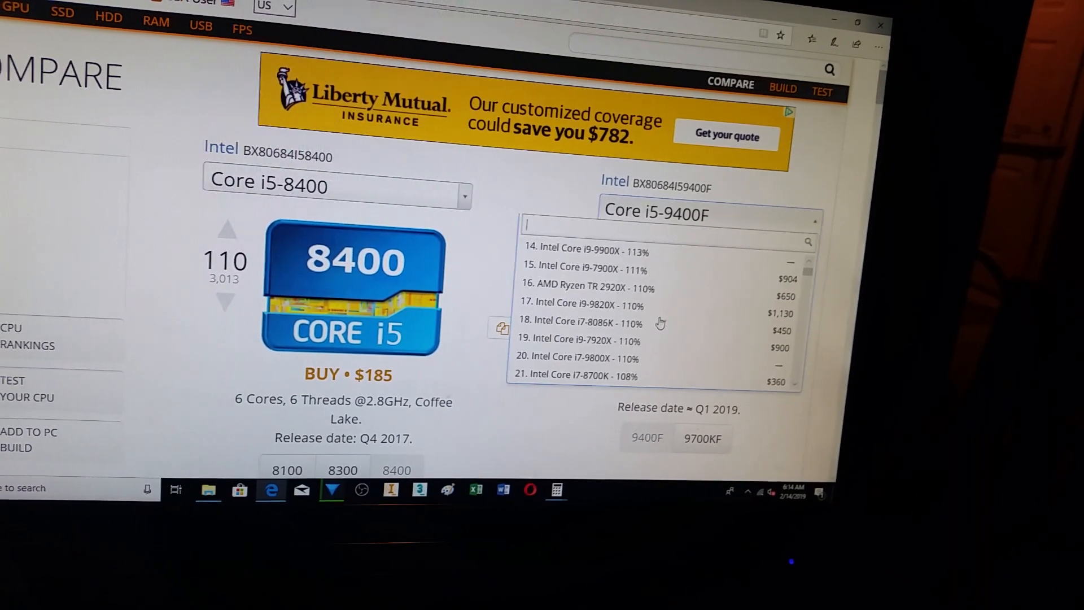
pyautogui.scroll(-3)
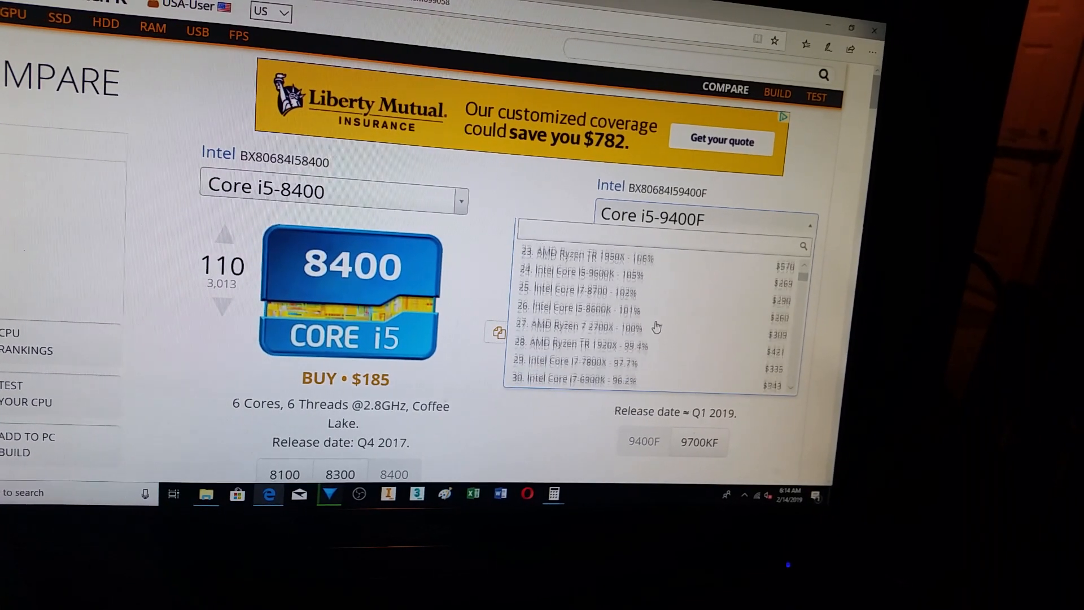
pyautogui.scroll(-3)
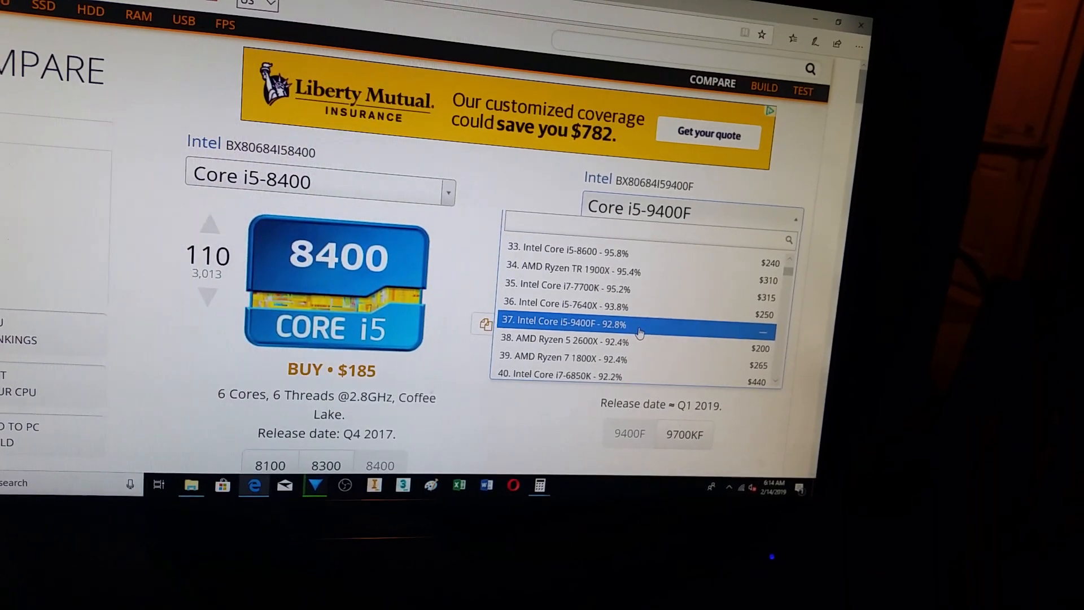
pyautogui.scroll(-3)
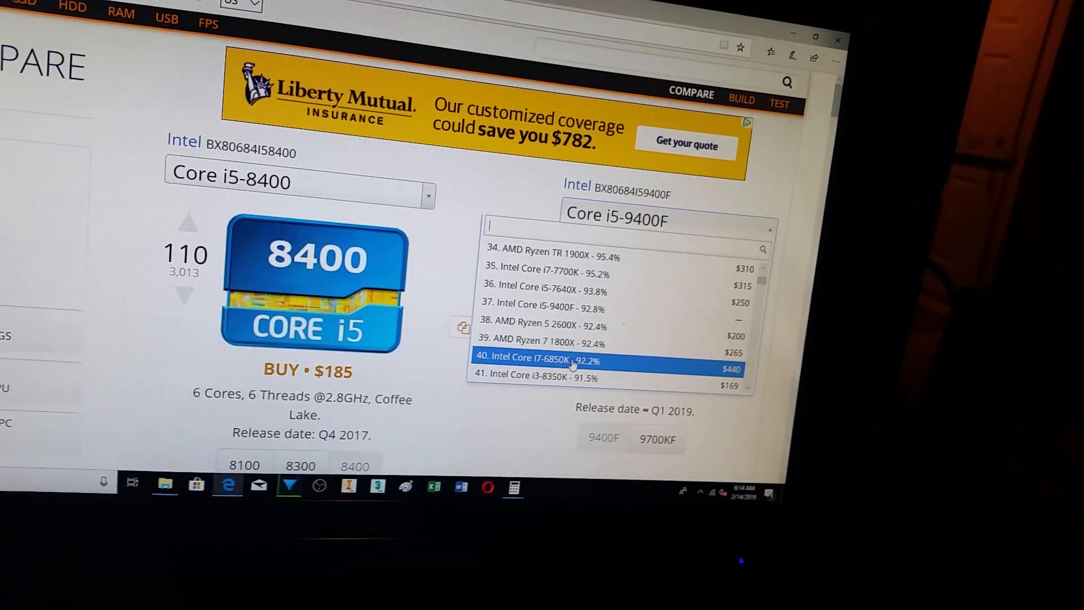
pyautogui.scroll(-3)
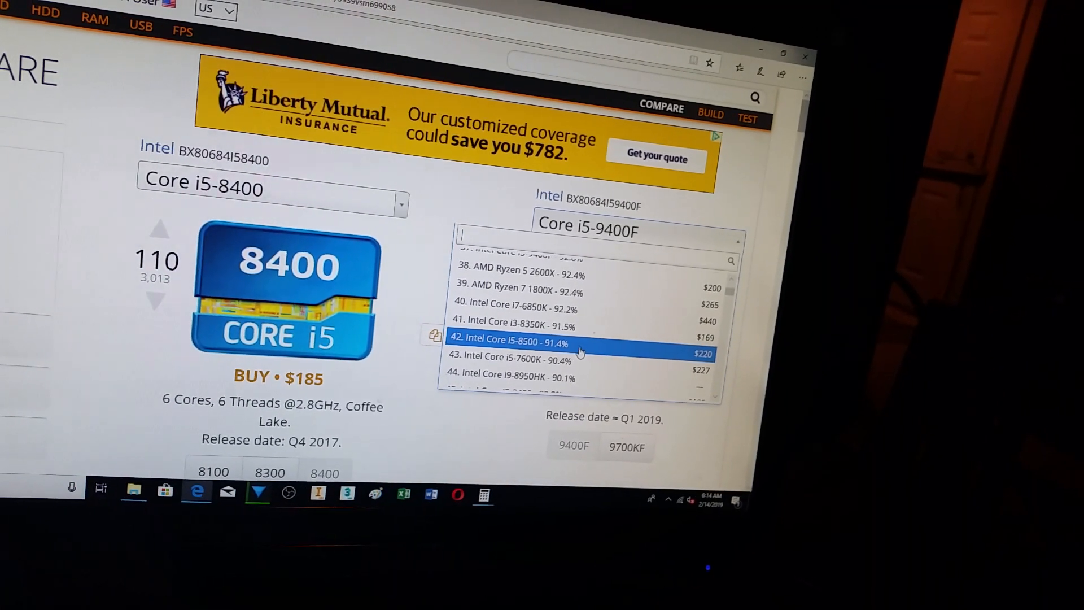
pyautogui.scroll(-3)
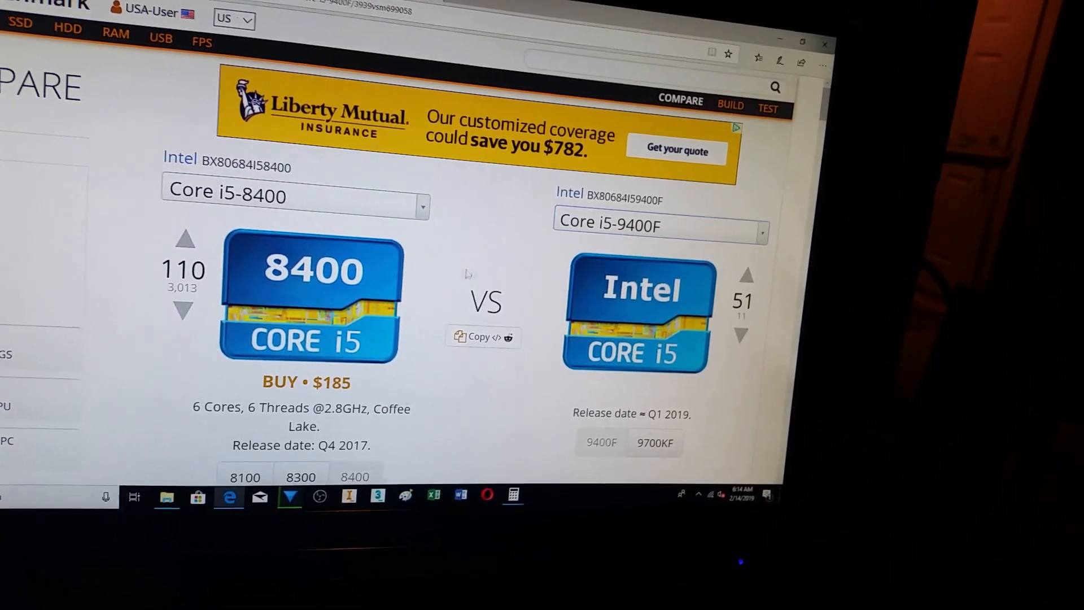
# - Scroll to the Average User Bench and Peak Overclocked Bench scores, 9400F ahead by 4% and 3%
pyautogui.scroll(-3)
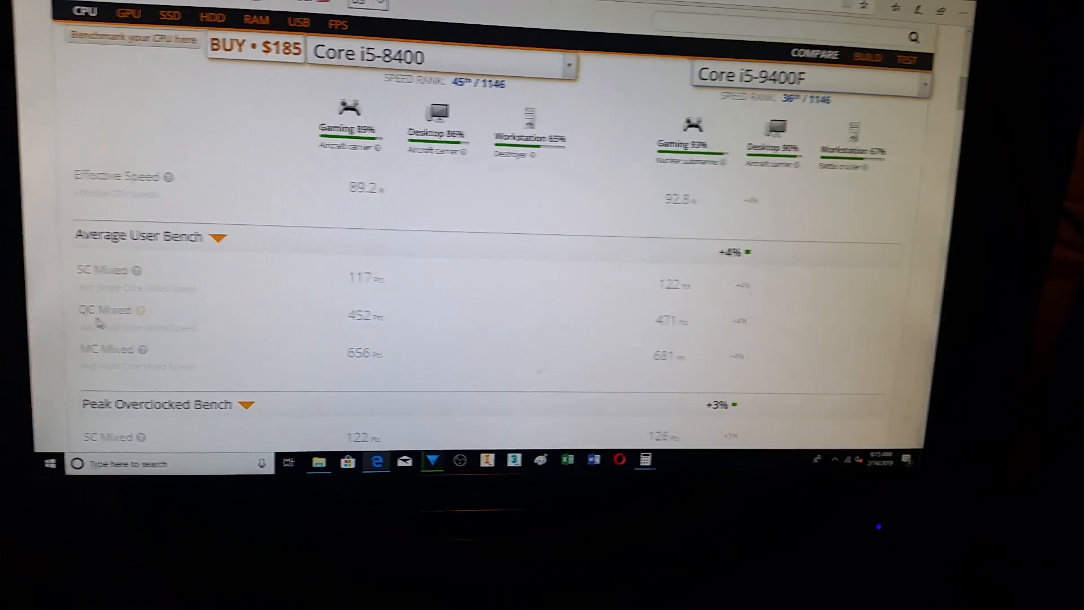
pyautogui.scroll(-3)
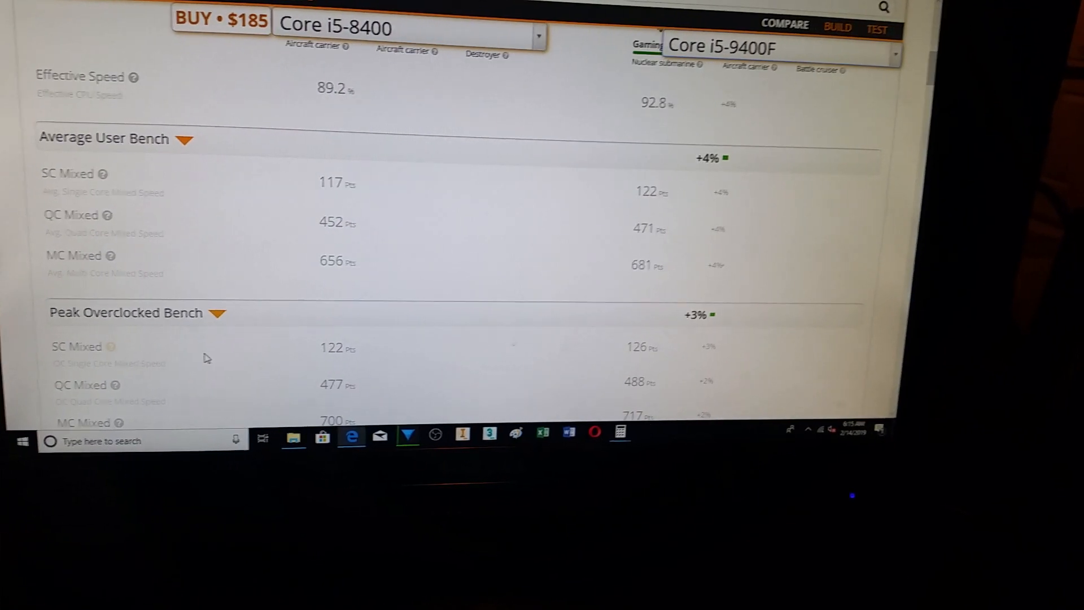
pyautogui.scroll(-3)
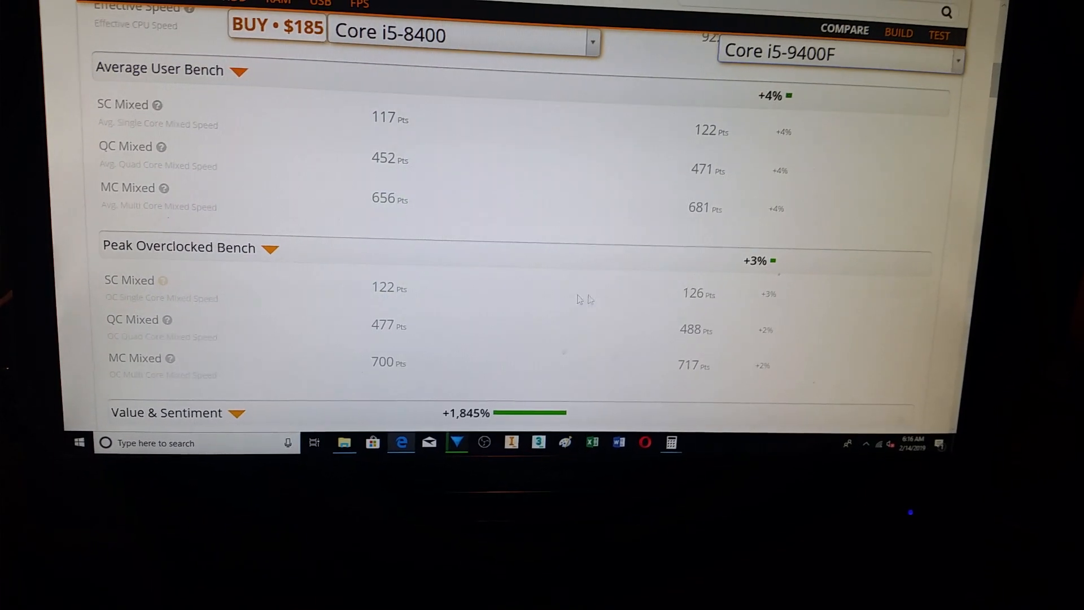
pyautogui.scroll(-3)
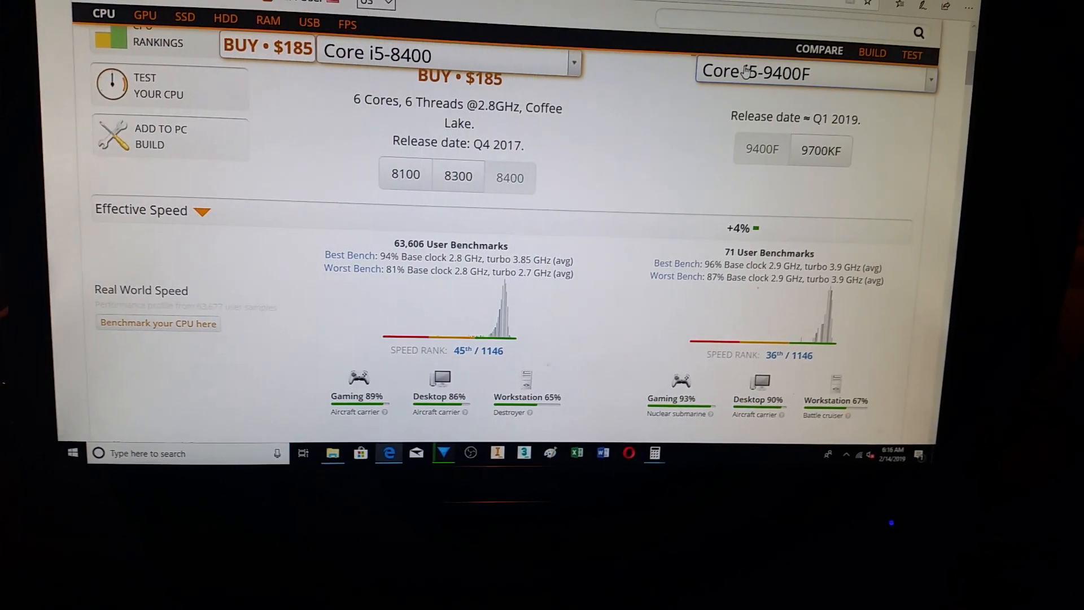
pyautogui.scroll(-3)
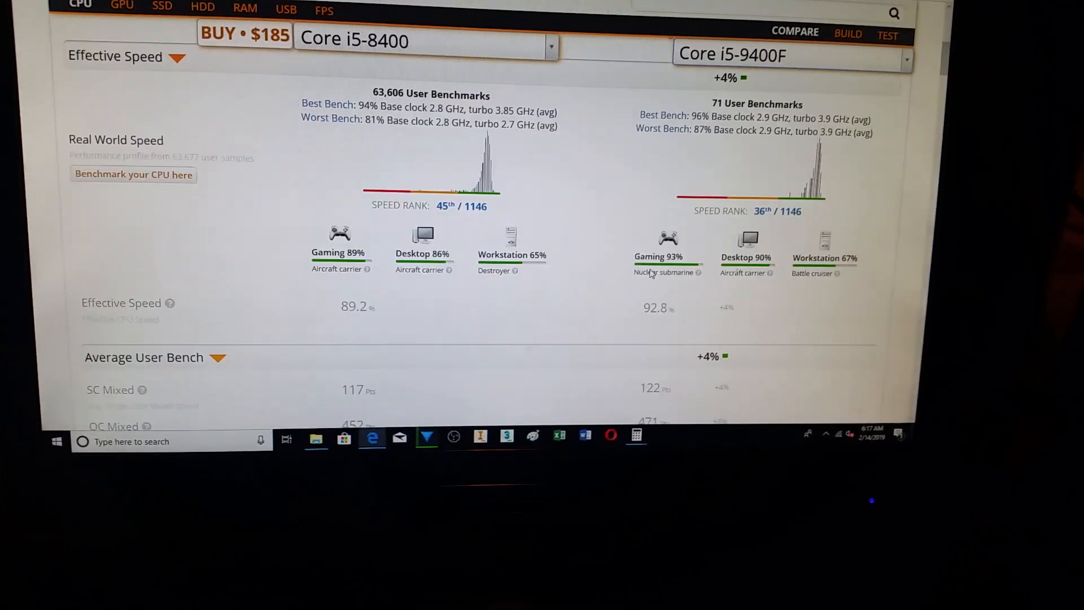
pyautogui.scroll(-3)
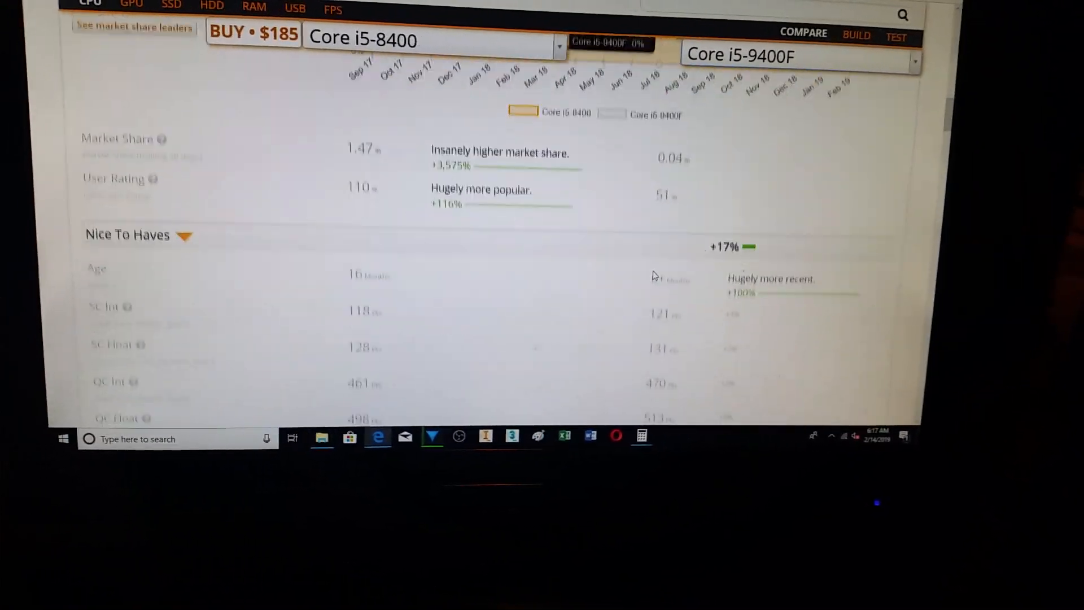
pyautogui.scroll(-3)
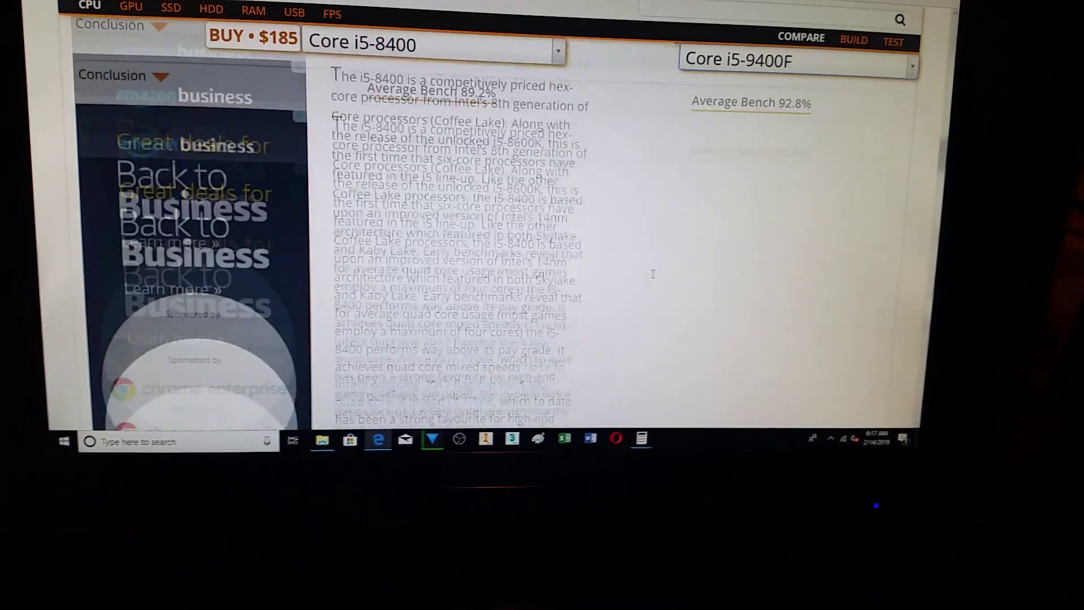
pyautogui.scroll(3)
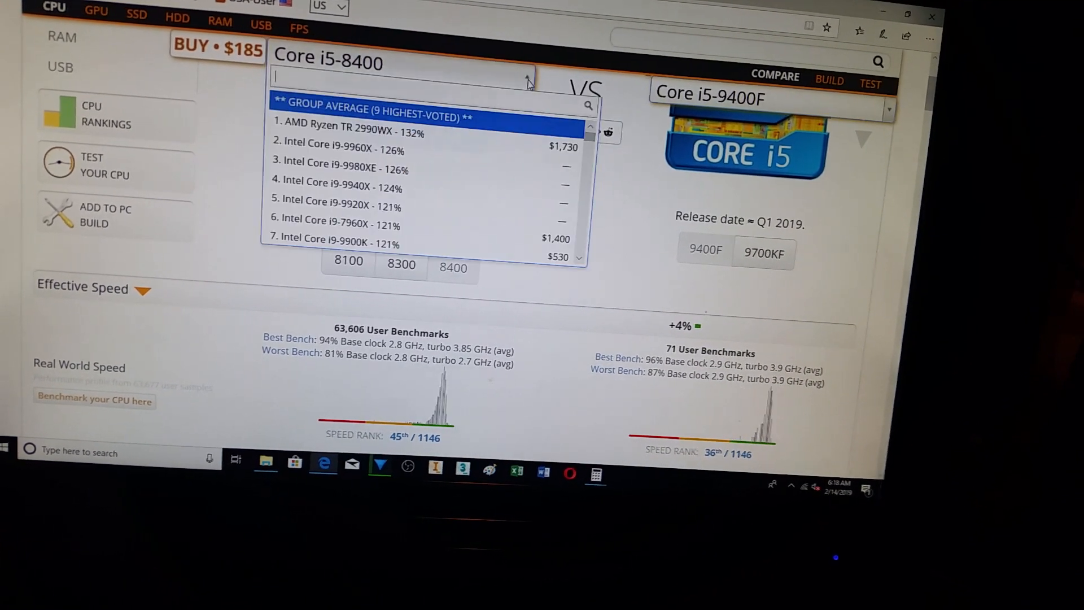
# - Browse the processor list down to entries 35–42, near AMD Ryzen 5 2600X
pyautogui.scroll(-3)
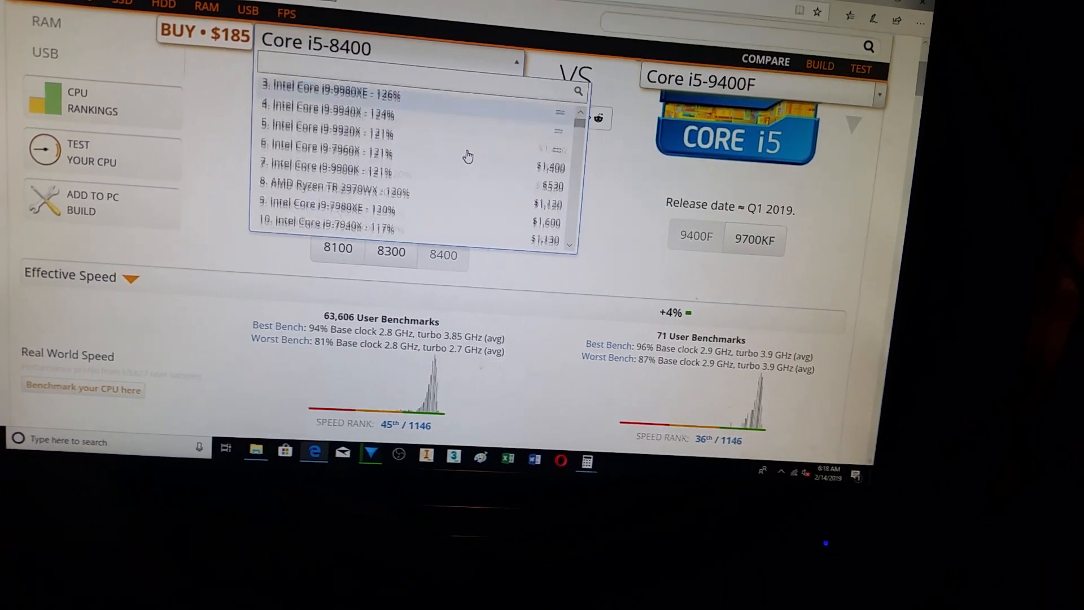
pyautogui.scroll(-3)
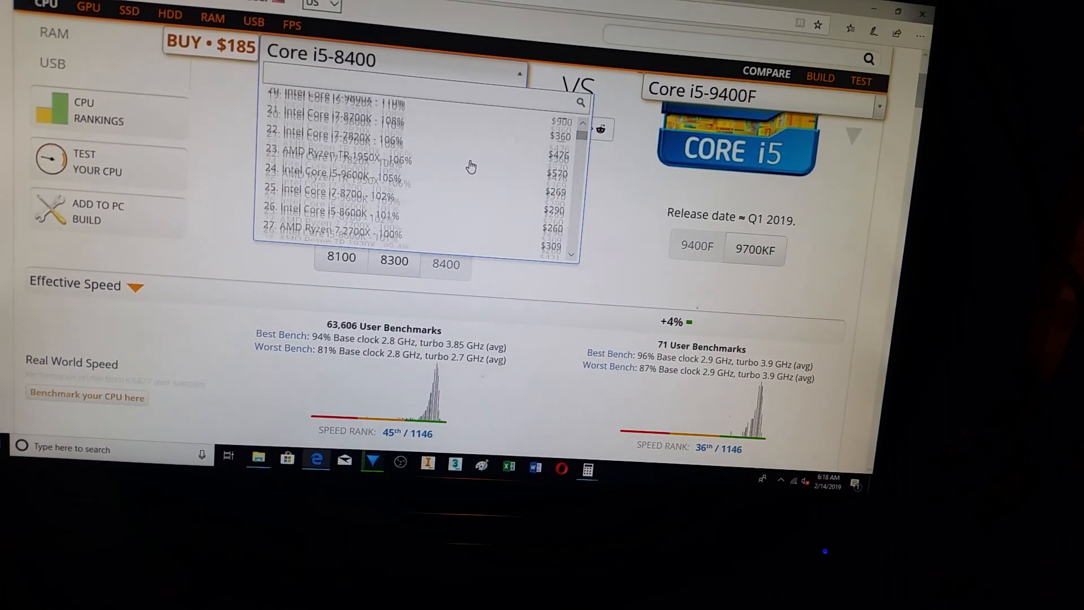
pyautogui.scroll(-3)
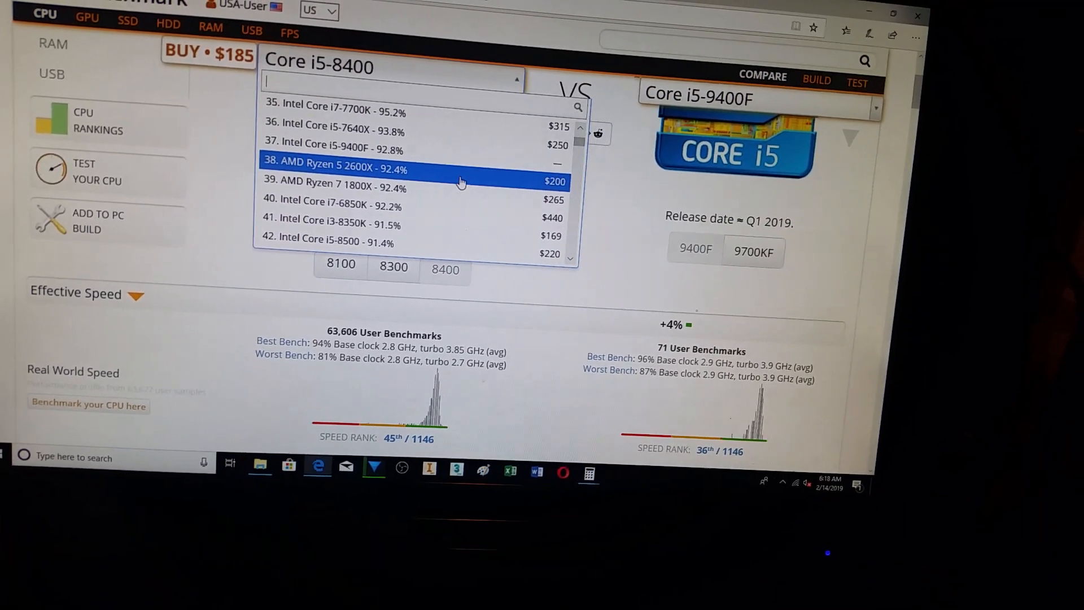
pyautogui.moveTo(441, 227)
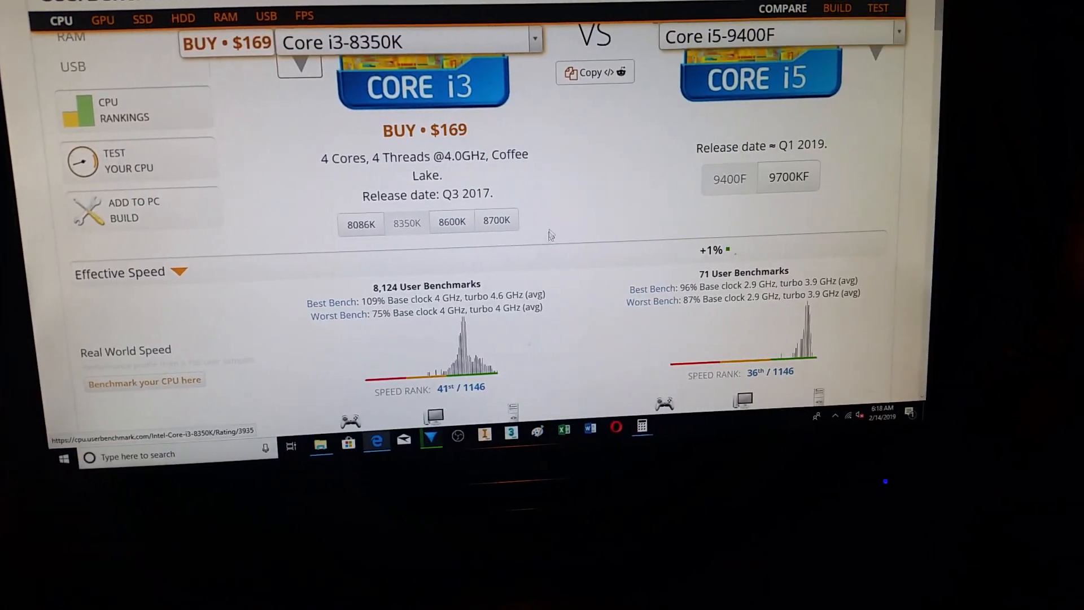
pyautogui.scroll(-3)
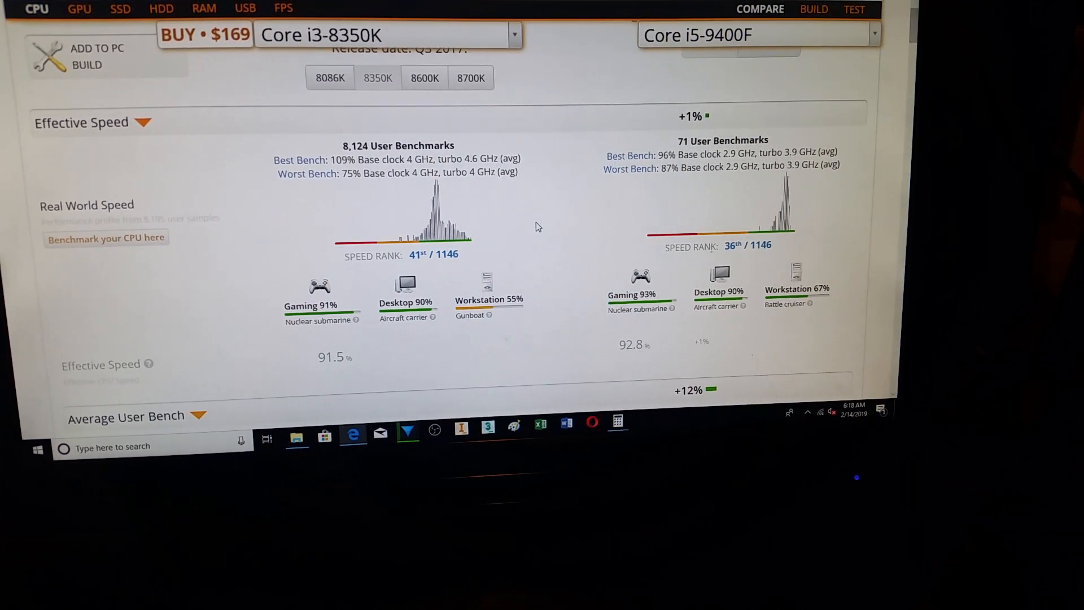
pyautogui.scroll(-3)
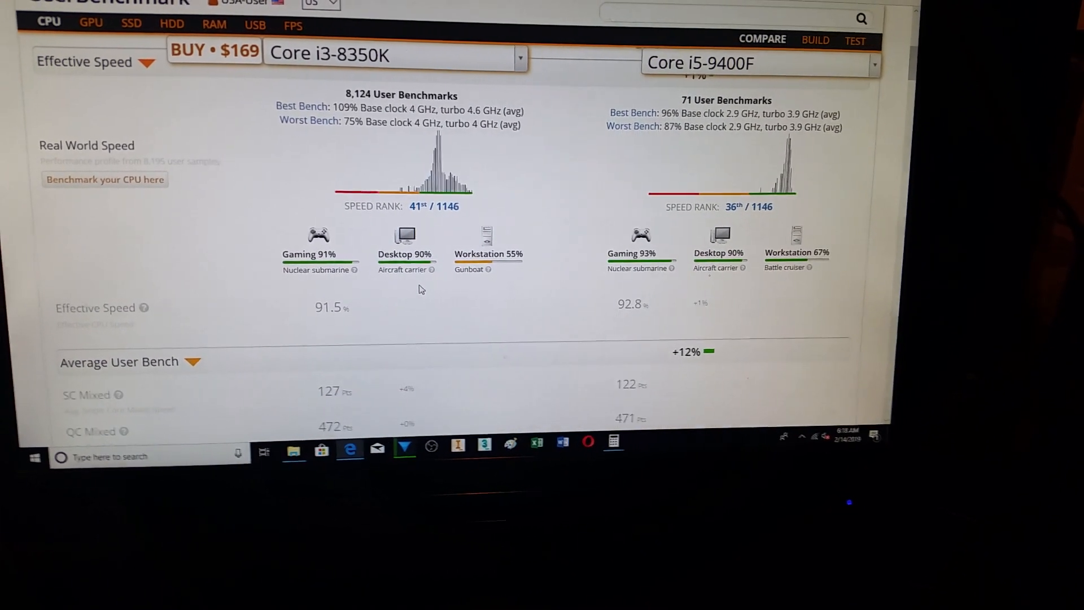
pyautogui.scroll(-3)
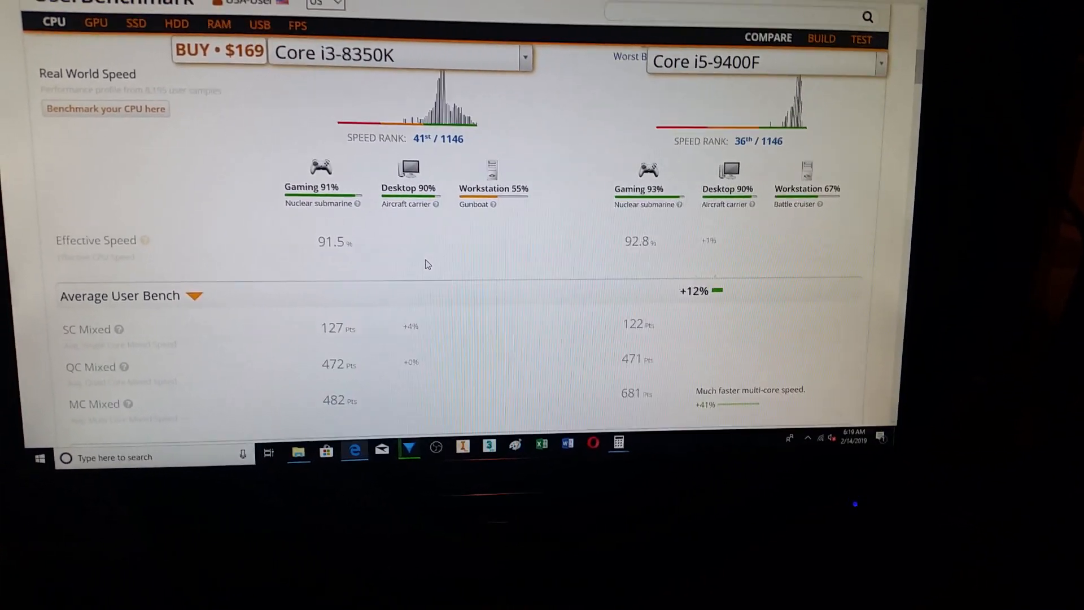
pyautogui.scroll(-3)
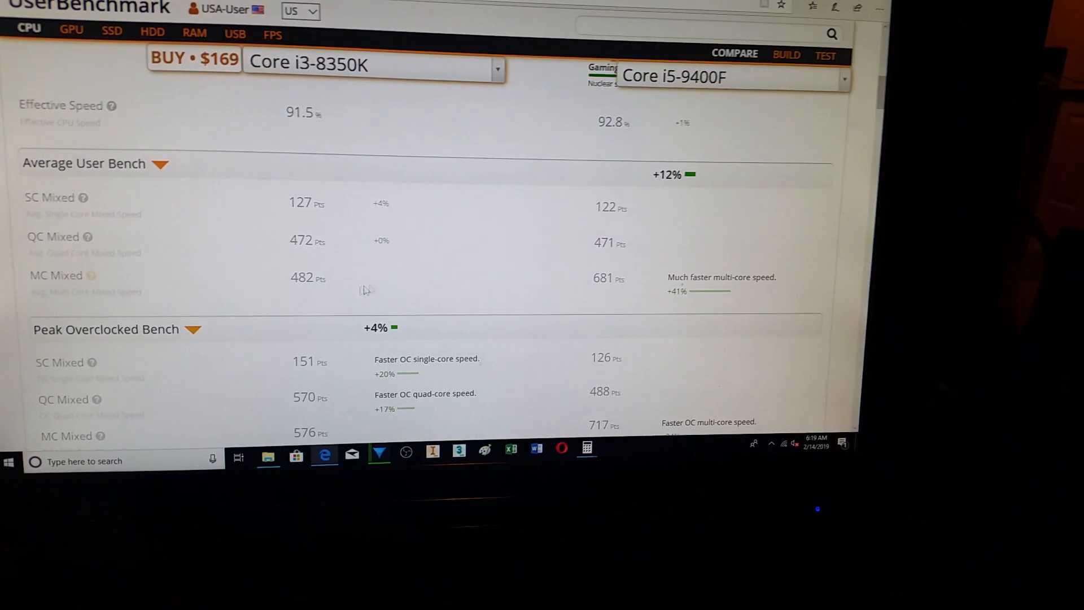
pyautogui.scroll(-3)
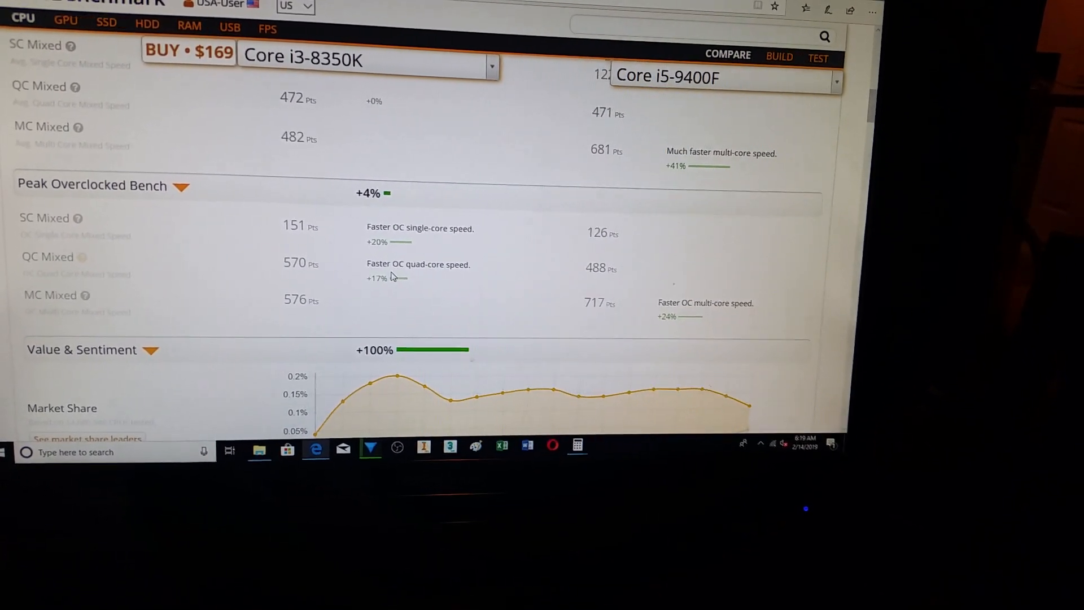
pyautogui.scroll(3)
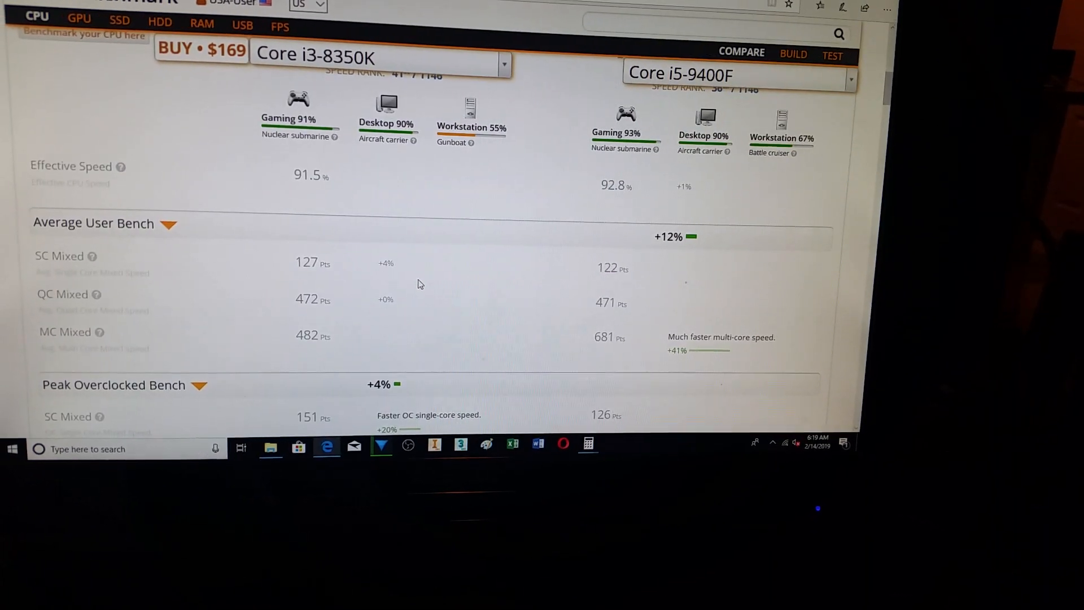
pyautogui.scroll(3)
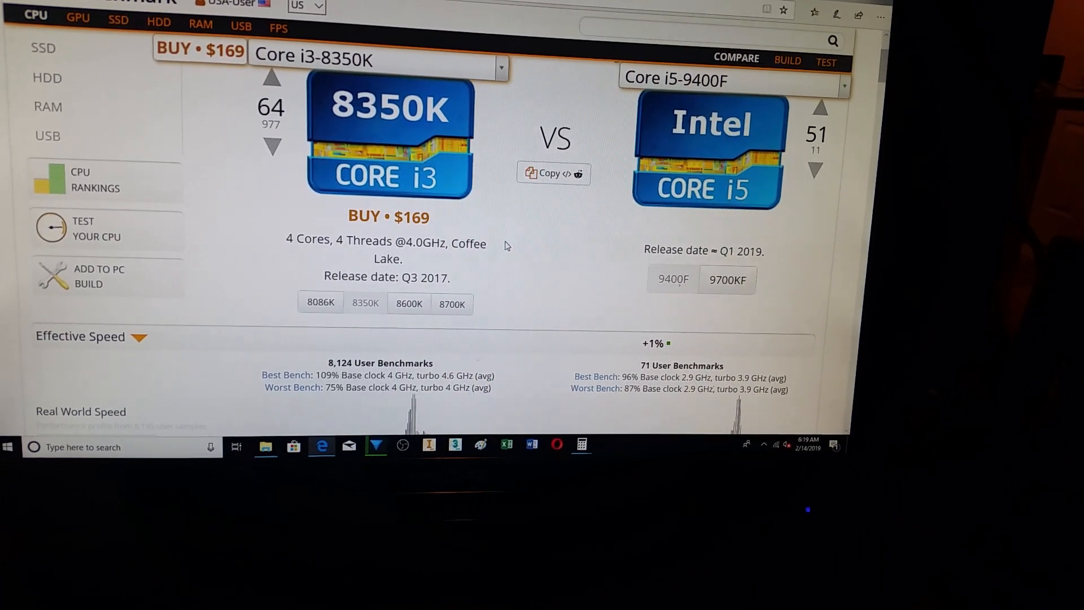
pyautogui.scroll(-3)
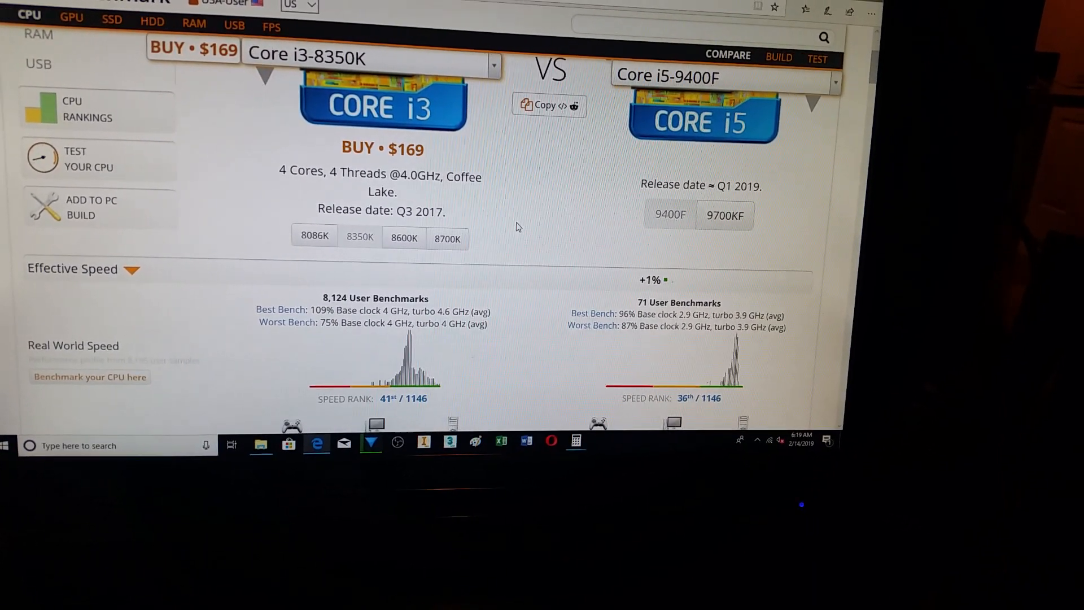
pyautogui.scroll(-3)
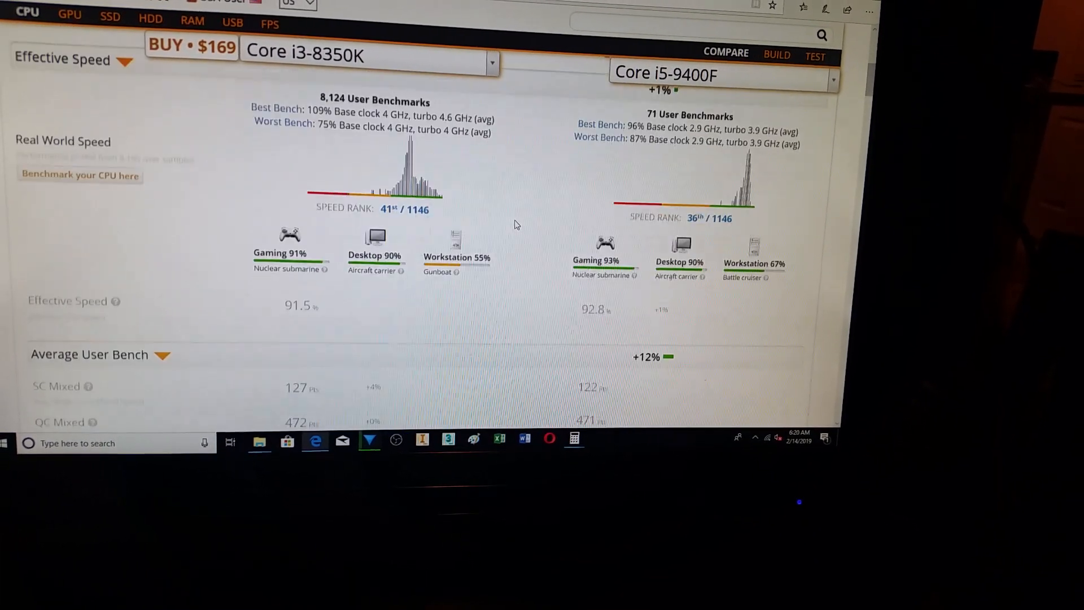